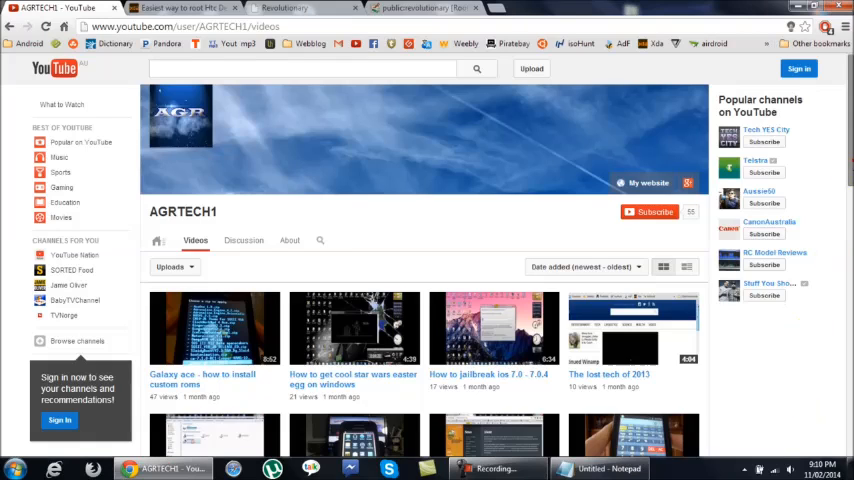
{"action": "mouse_move", "coordinate": [848, 158]}
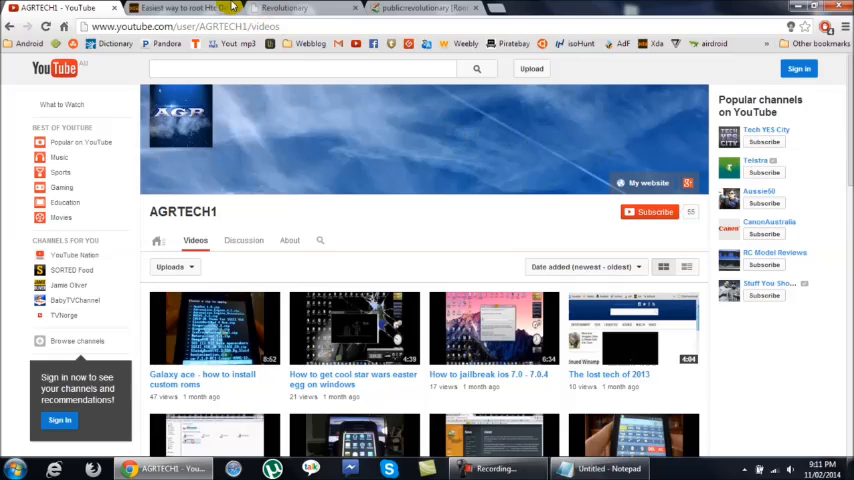
Download Revolutionary for Windows from the Downloads section, confirming the download prompt.
{"action": "left_click", "coordinate": [300, 8]}
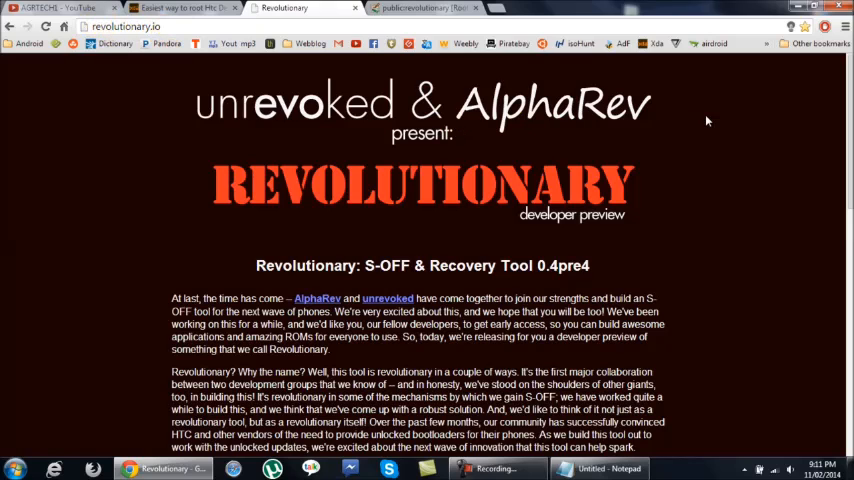
{"action": "scroll", "scroll_direction": "down", "scroll_amount": 3}
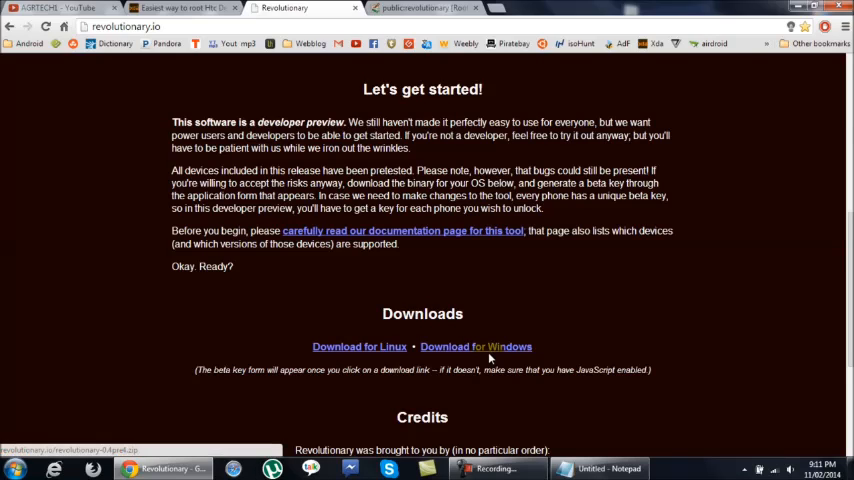
{"action": "mouse_move", "coordinate": [480, 356]}
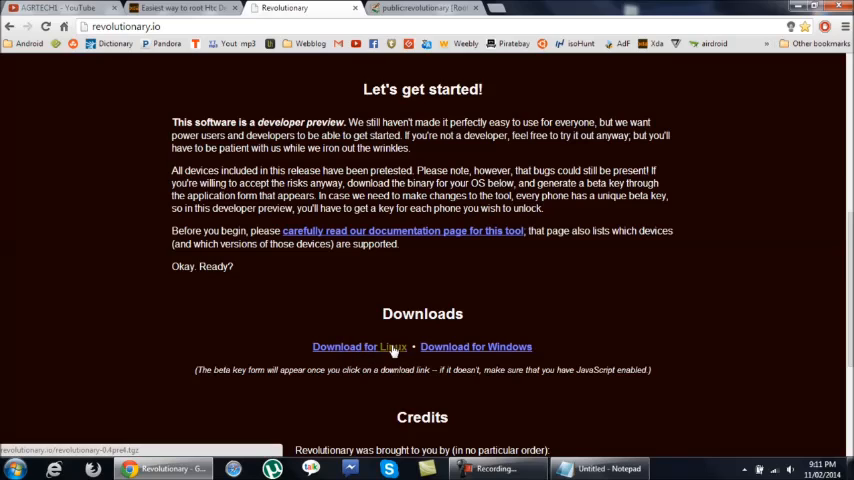
{"action": "left_click", "coordinate": [360, 346]}
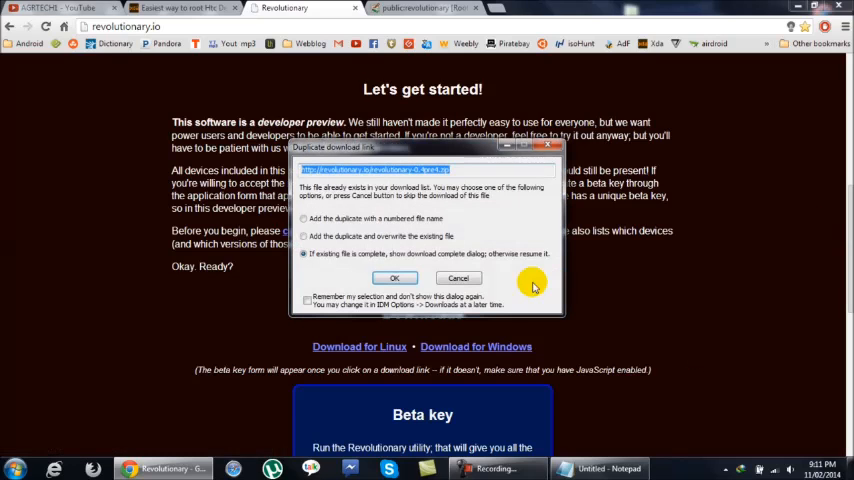
{"action": "left_click", "coordinate": [396, 276]}
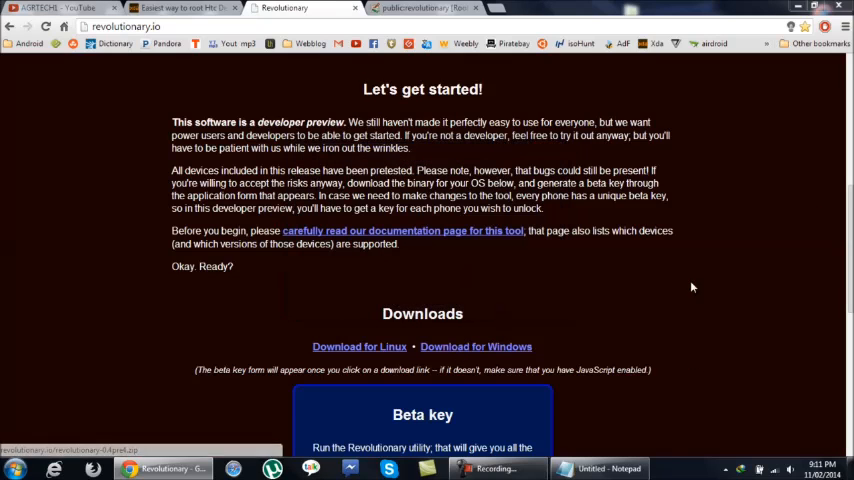
{"action": "scroll", "scroll_direction": "down", "scroll_amount": 3}
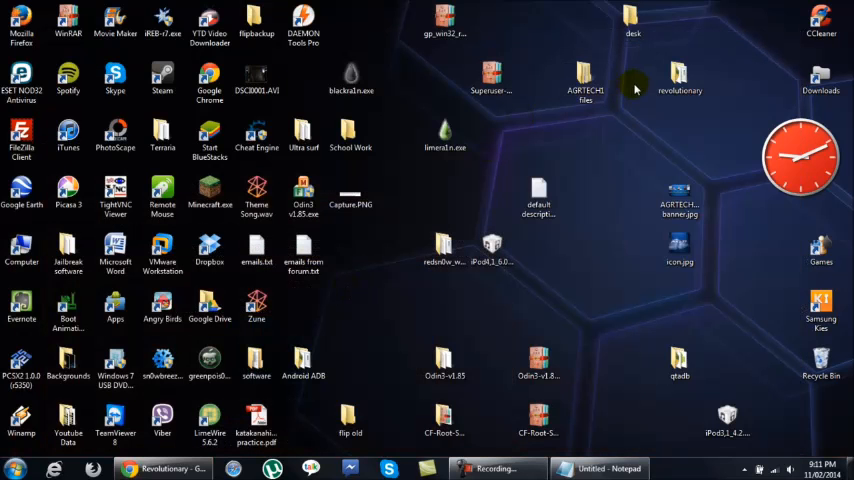
{"action": "left_click", "coordinate": [680, 78]}
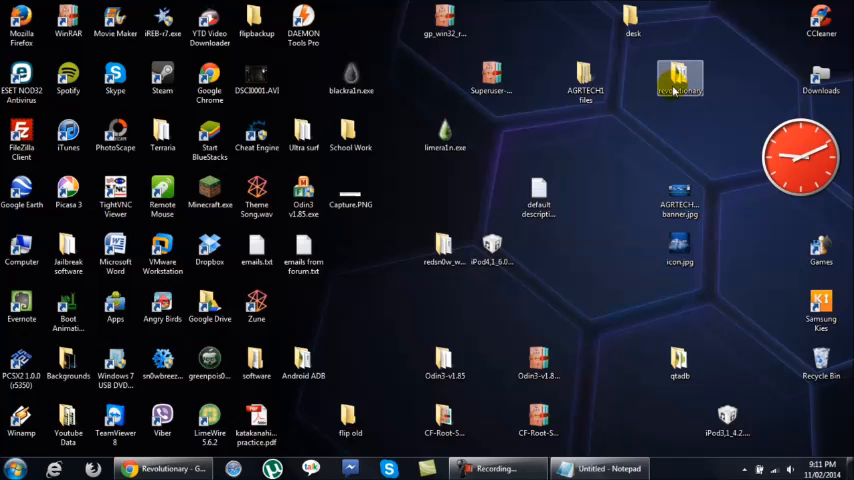
{"action": "double_click", "coordinate": [676, 76]}
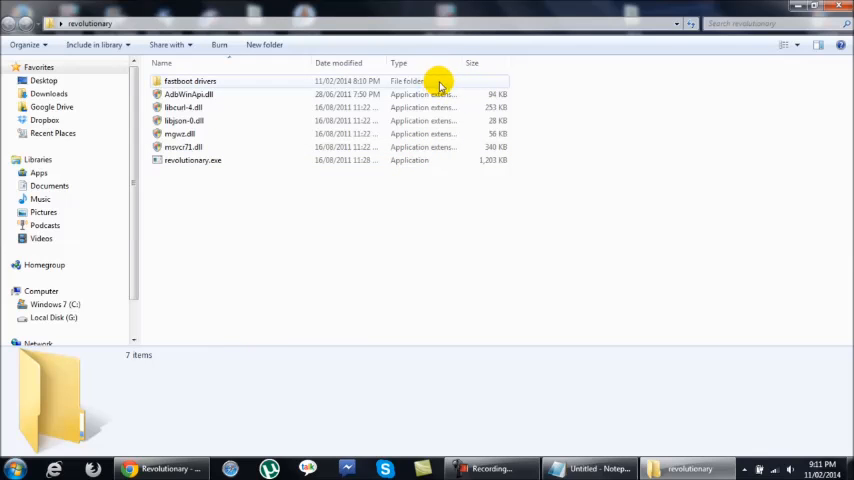
{"action": "double_click", "coordinate": [190, 80]}
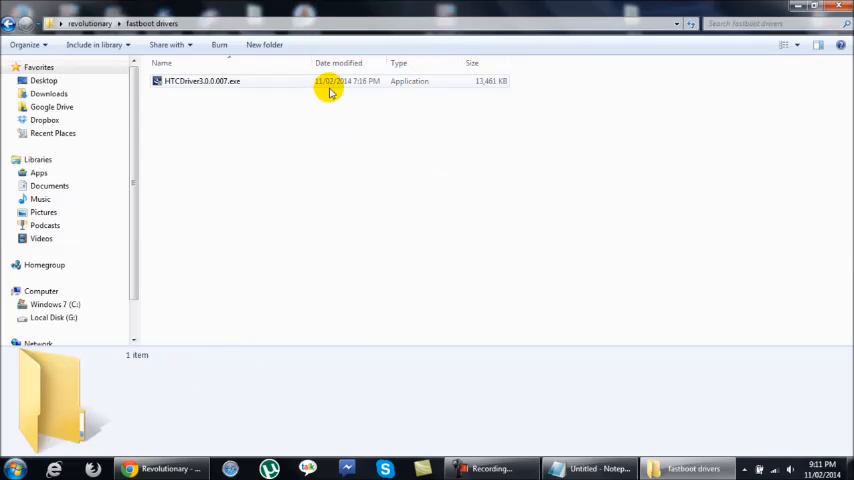
{"action": "left_click", "coordinate": [92, 22]}
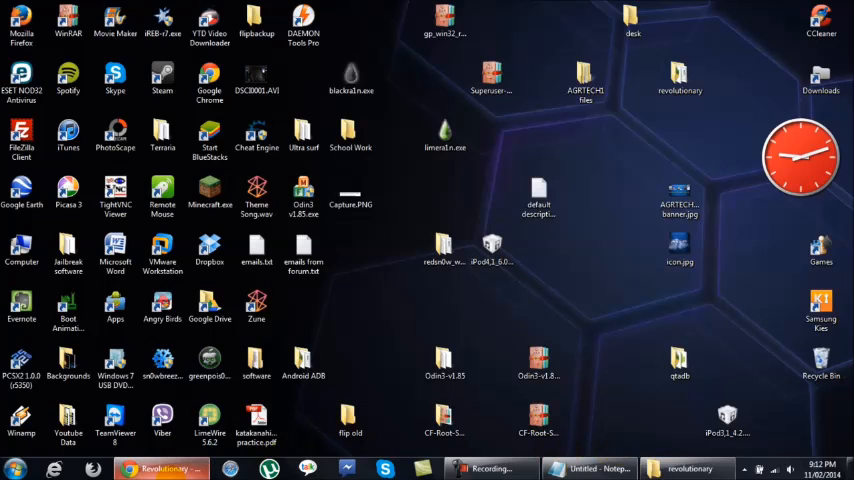
Choose HTC Desire as the device and its HBOOT version, leaving the serial number box ready.
{"action": "left_click", "coordinate": [160, 468]}
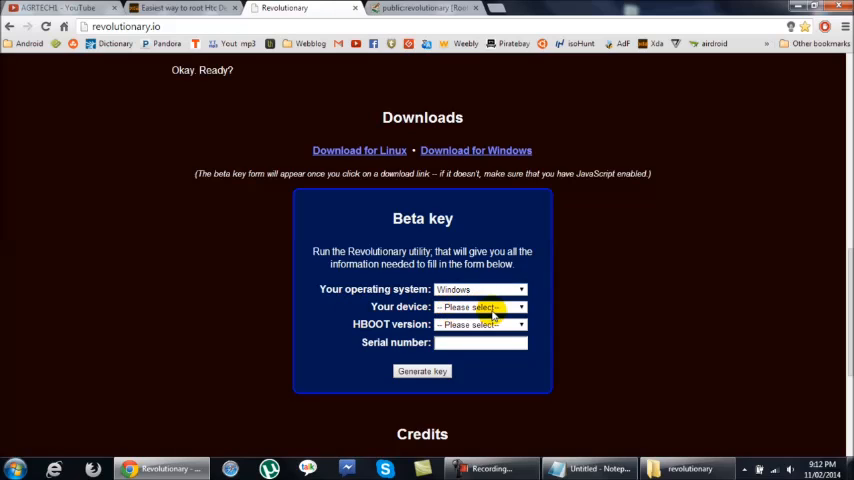
{"action": "left_click", "coordinate": [480, 306]}
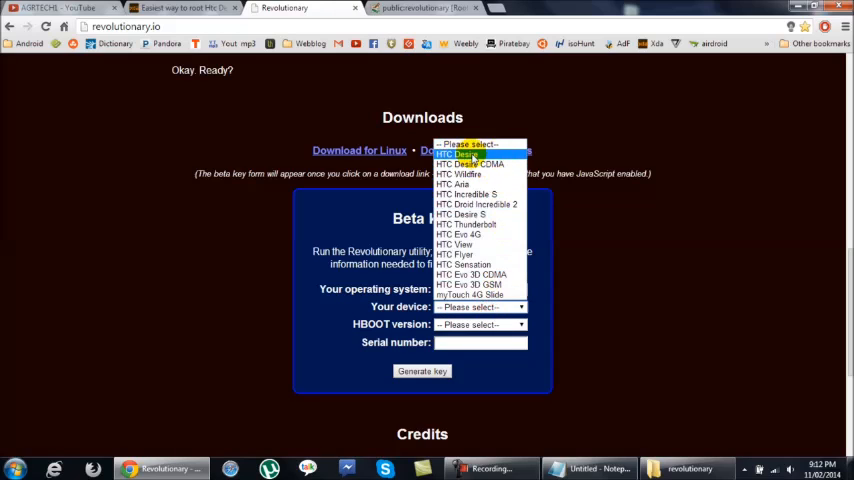
{"action": "mouse_move", "coordinate": [468, 154]}
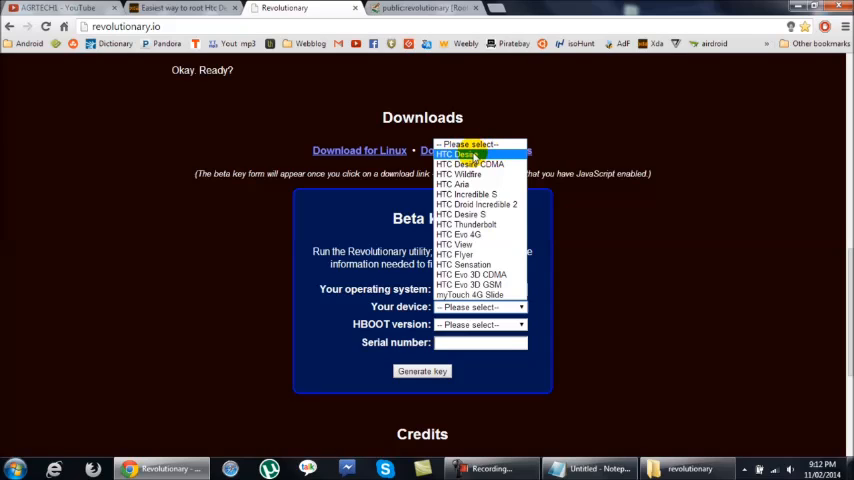
{"action": "mouse_move", "coordinate": [490, 168]}
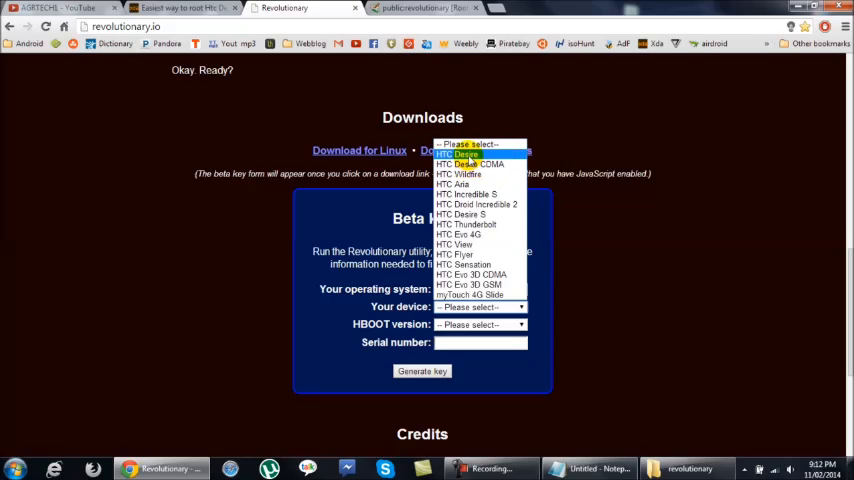
{"action": "left_click", "coordinate": [460, 152]}
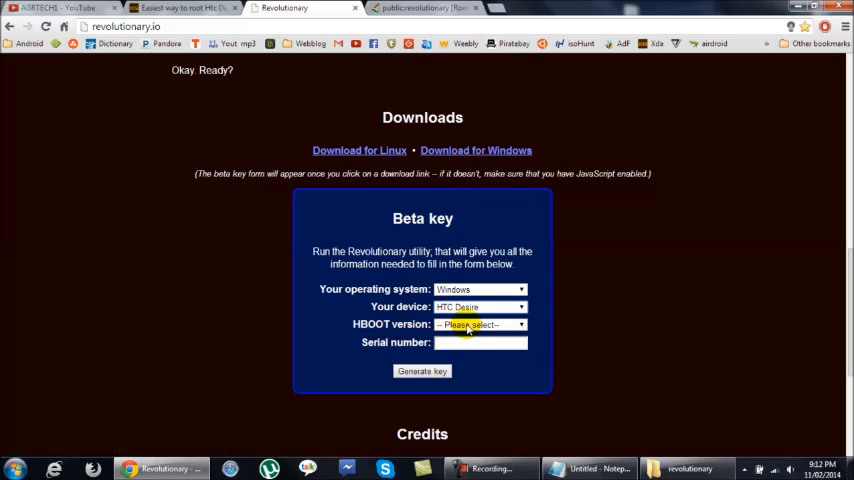
{"action": "left_click", "coordinate": [480, 324]}
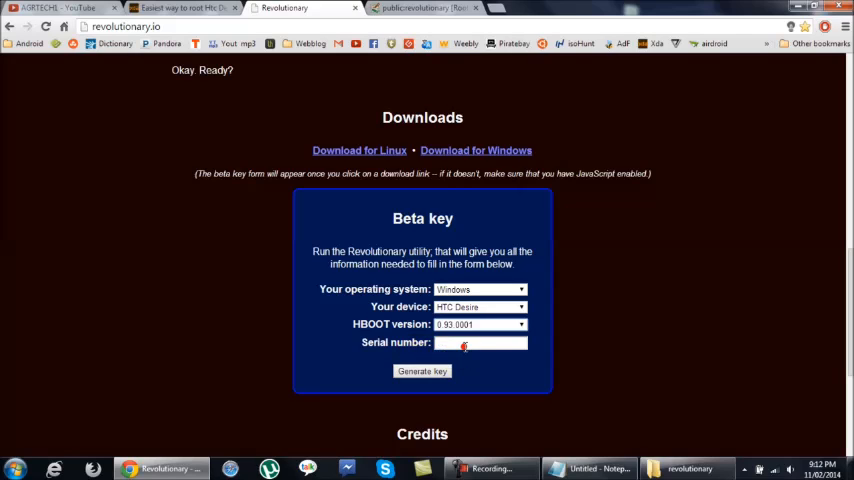
{"action": "left_click", "coordinate": [470, 342]}
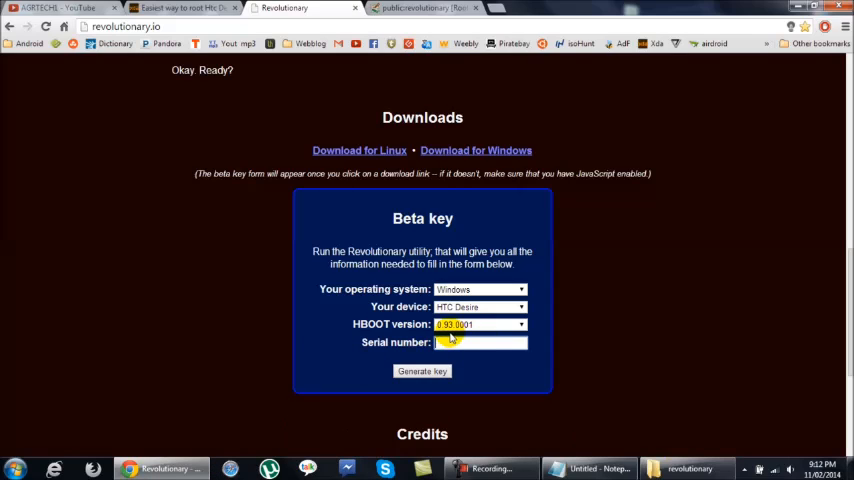
{"action": "left_click", "coordinate": [480, 342]}
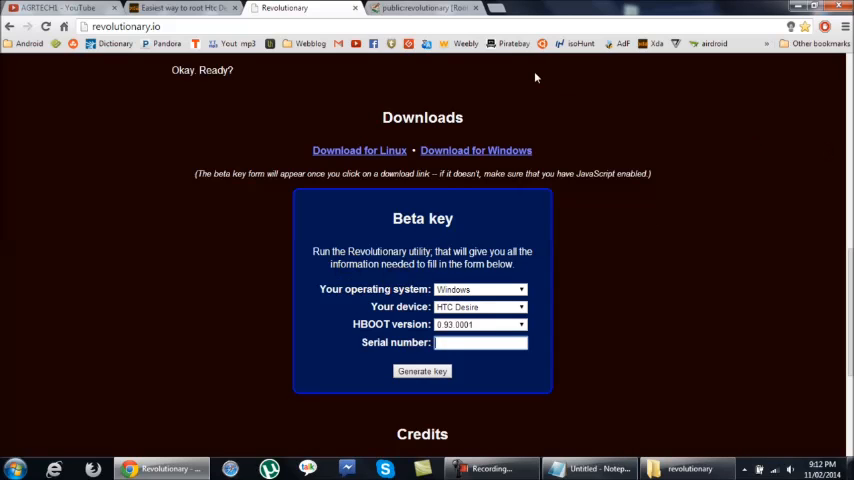
Read the Revolutionary wiki's Common Problems & Questions on serial numbers and beta keys.
{"action": "left_click", "coordinate": [414, 8]}
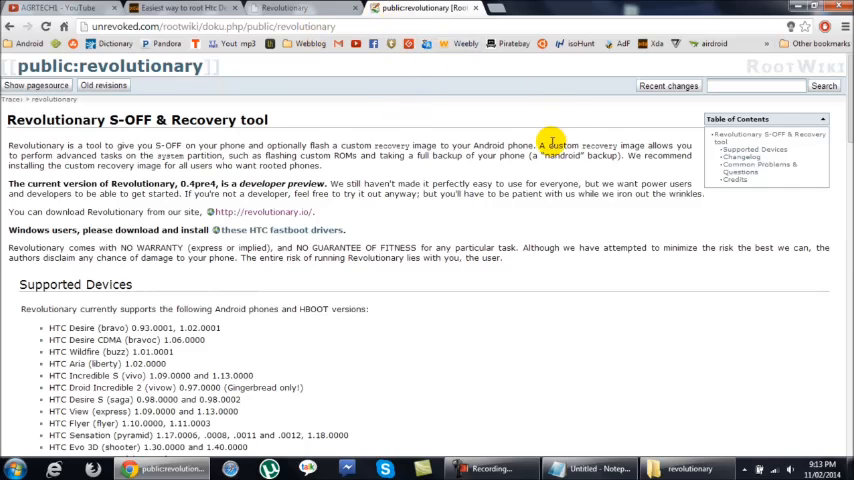
{"action": "mouse_move", "coordinate": [472, 184]}
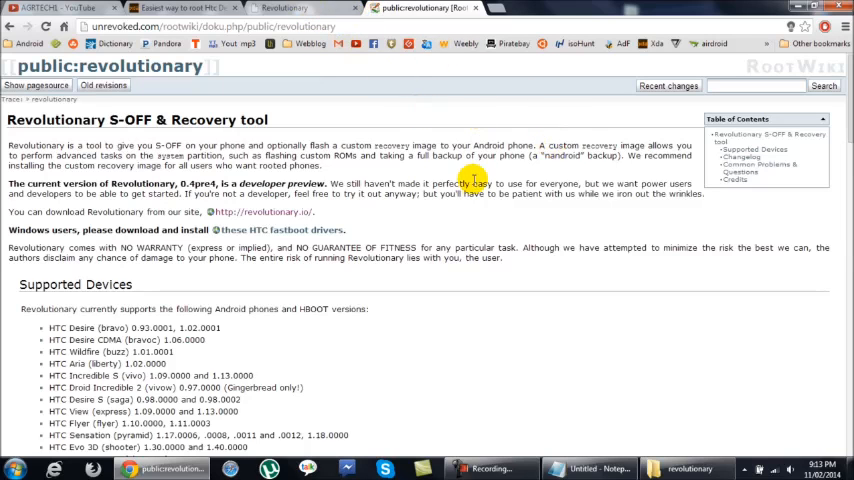
{"action": "scroll", "scroll_direction": "down", "scroll_amount": 3}
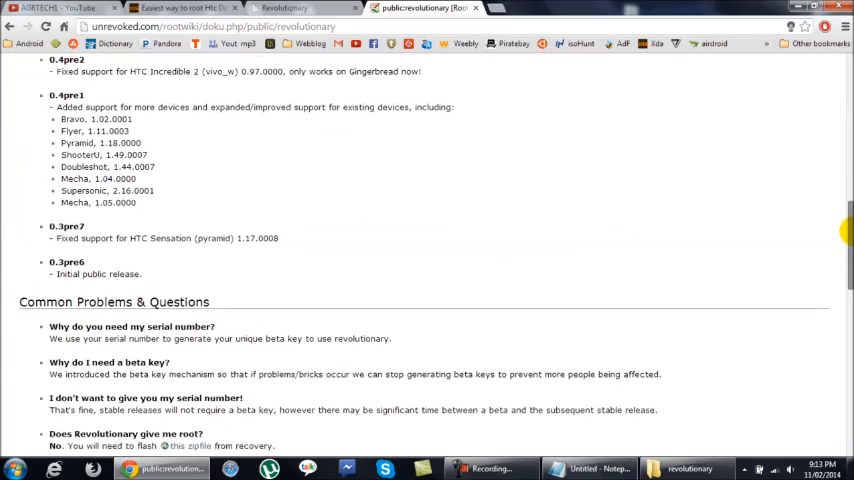
{"action": "scroll", "scroll_direction": "up", "scroll_amount": 3}
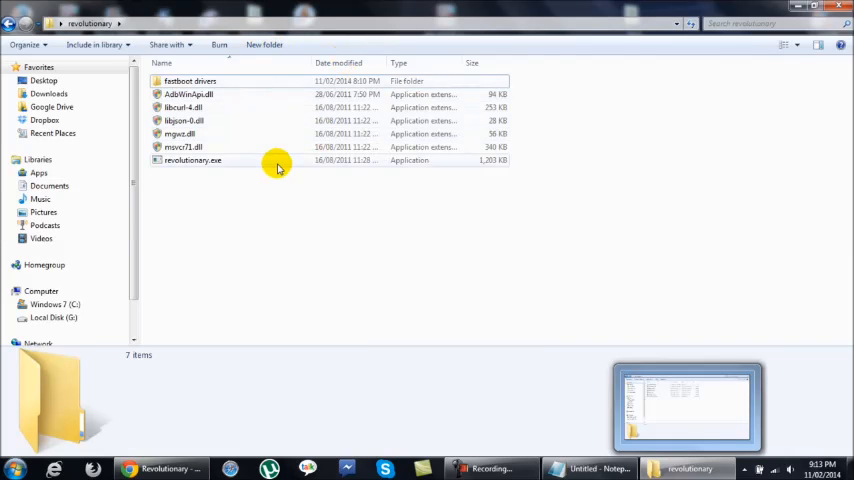
{"action": "mouse_move", "coordinate": [240, 174]}
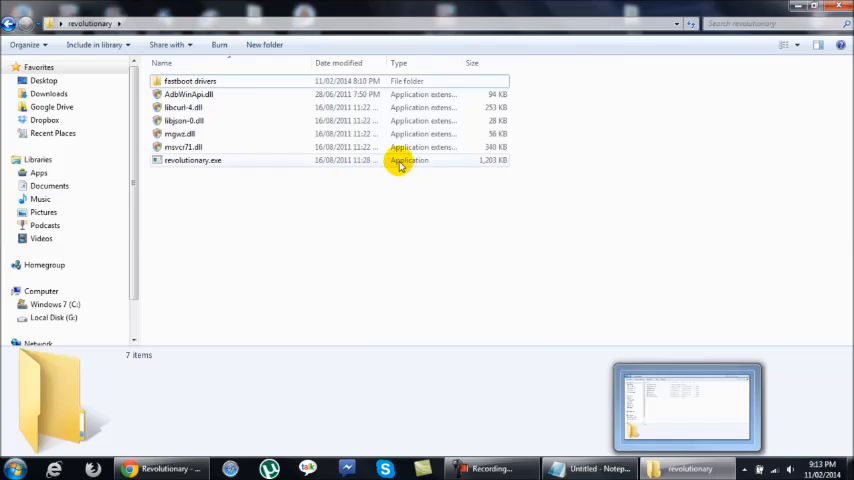
Launch revolutionary.exe and copy the detected phone's serial number for the beta key form.
{"action": "double_click", "coordinate": [192, 160]}
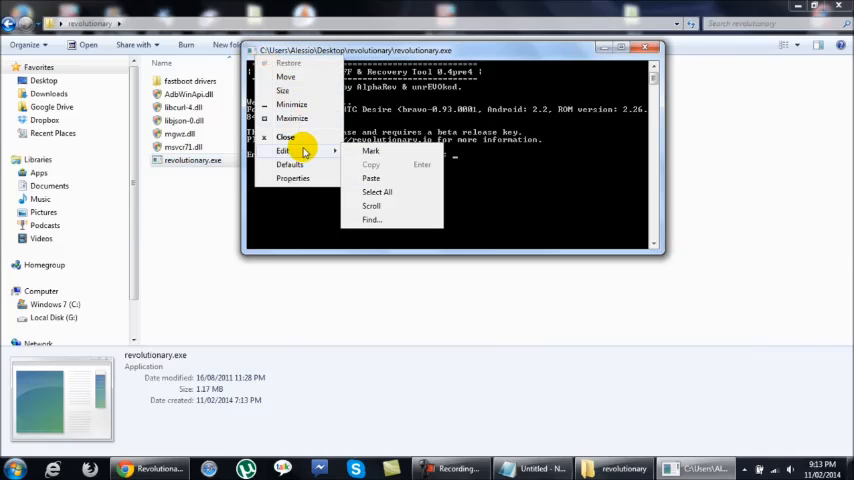
{"action": "left_click", "coordinate": [370, 150]}
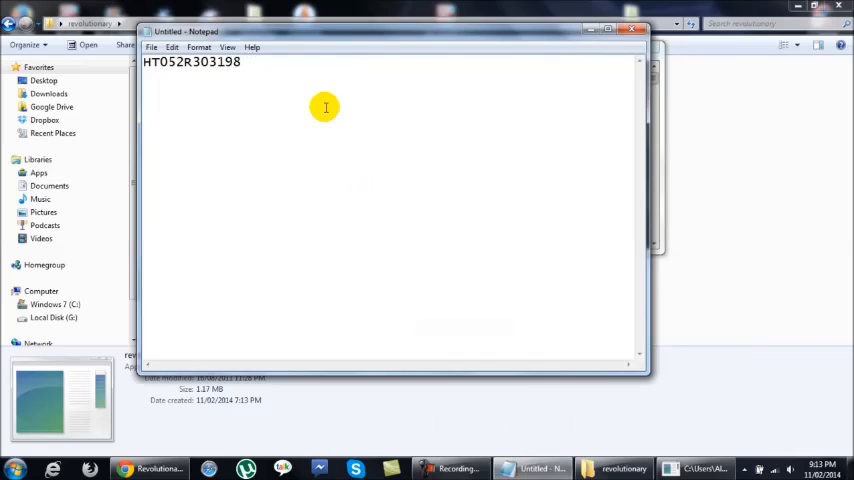
{"action": "double_click", "coordinate": [176, 68]}
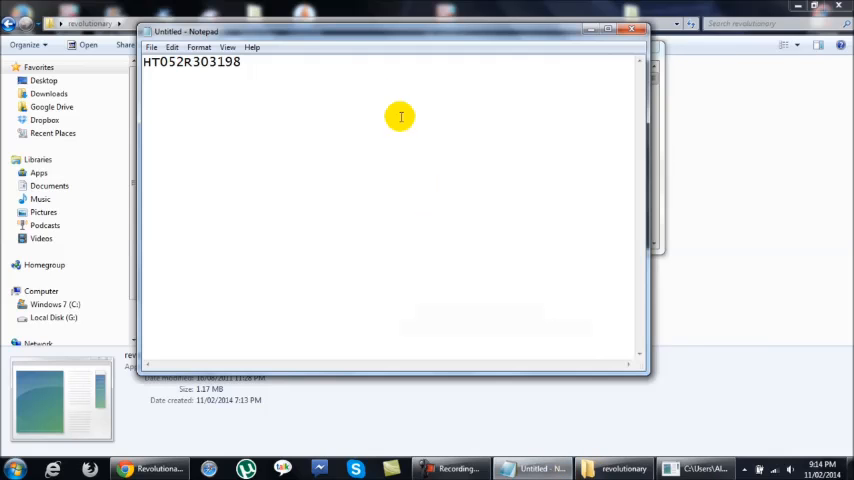
{"action": "right_click", "coordinate": [204, 68]}
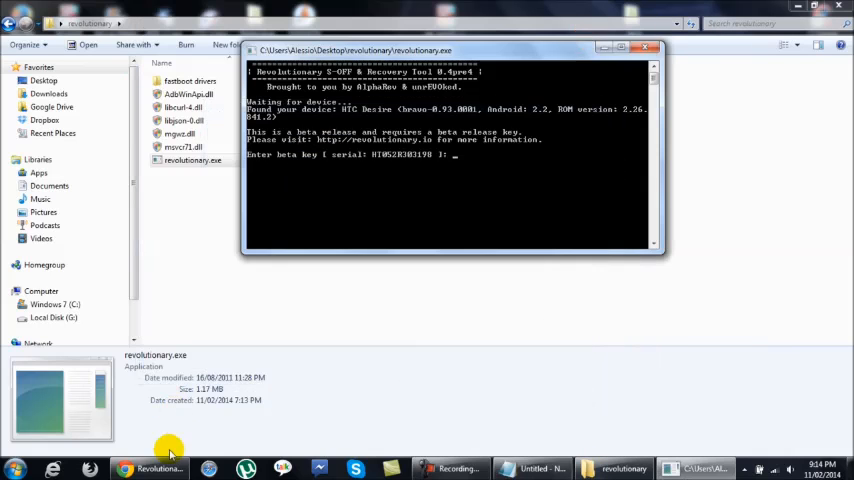
{"action": "left_click", "coordinate": [124, 468]}
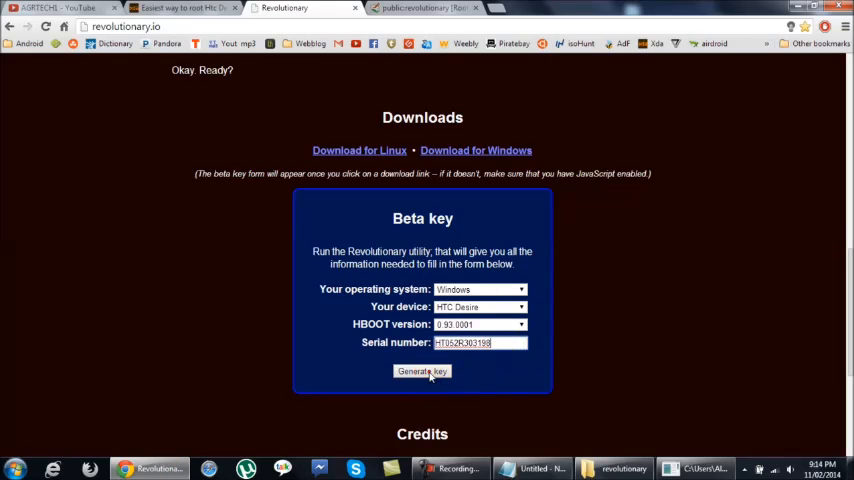
Generate the beta key for the HTC Desire from the entered serial number.
{"action": "left_click", "coordinate": [420, 372]}
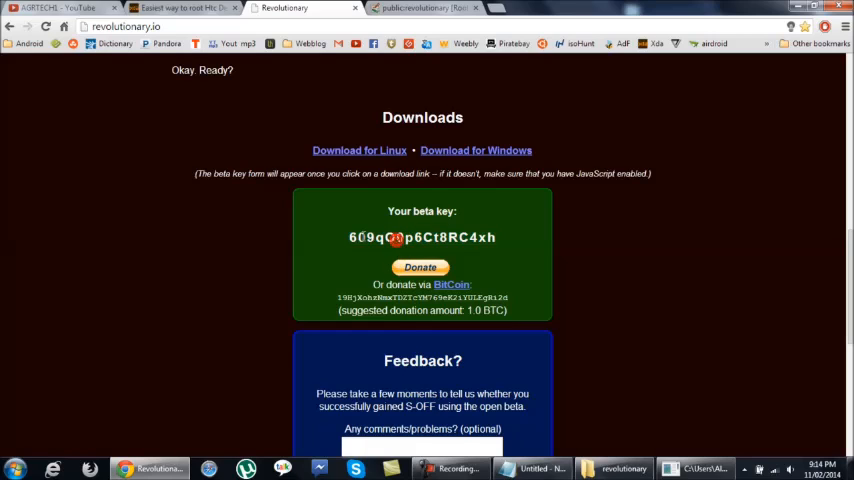
{"action": "mouse_move", "coordinate": [512, 236]}
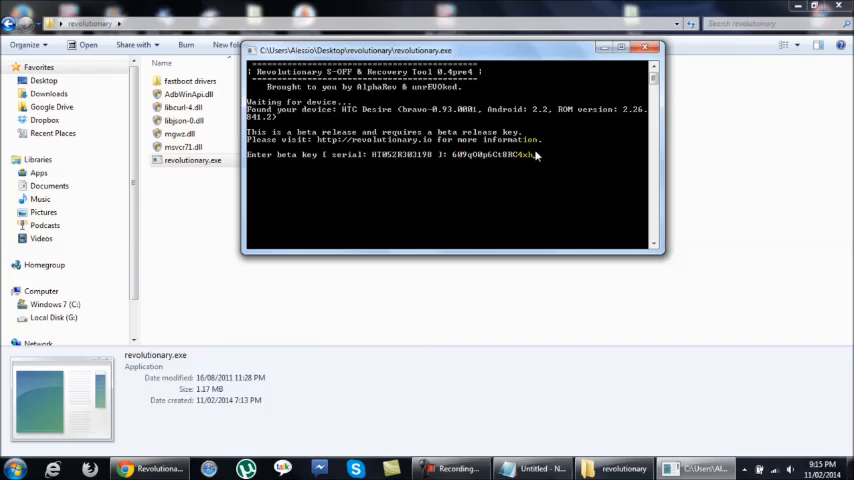
Submit the pasted beta key so Revolutionary starts rooting the phone.
{"action": "key", "text": "Return"}
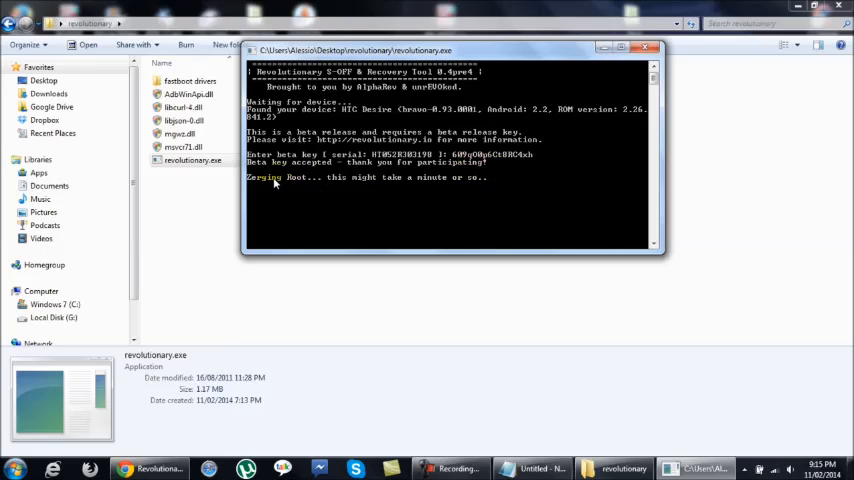
{"action": "mouse_move", "coordinate": [458, 188]}
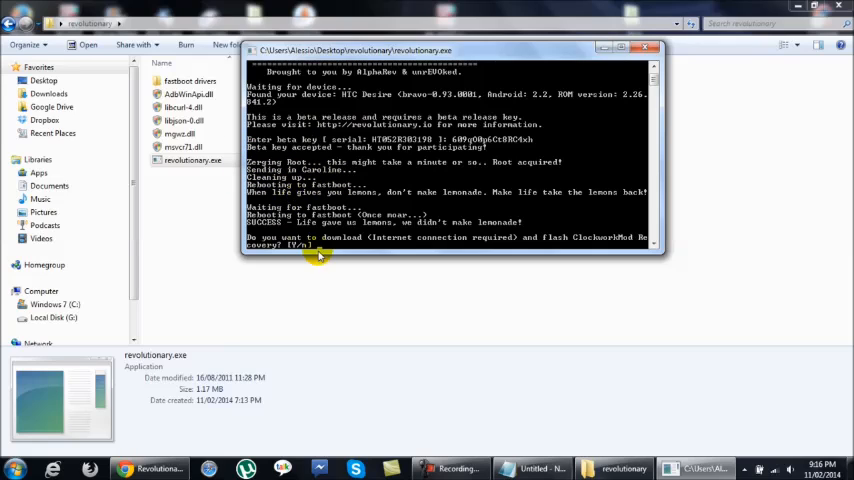
{"action": "mouse_move", "coordinate": [356, 184]}
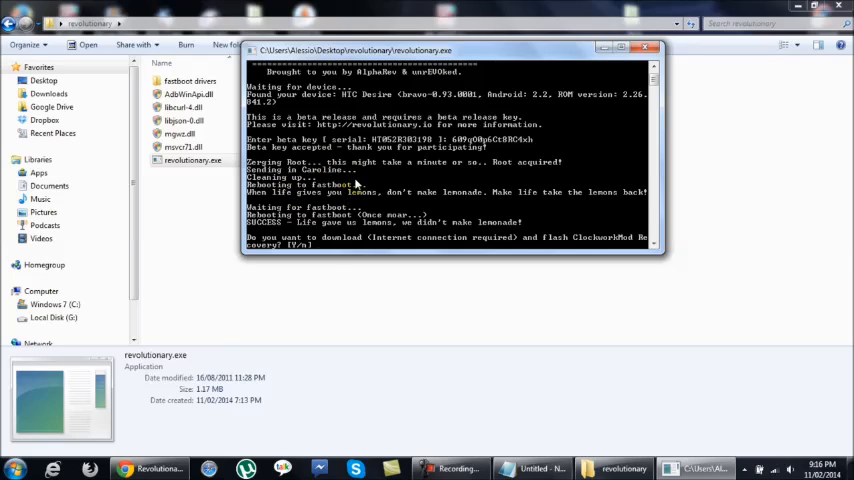
{"action": "mouse_move", "coordinate": [398, 220]}
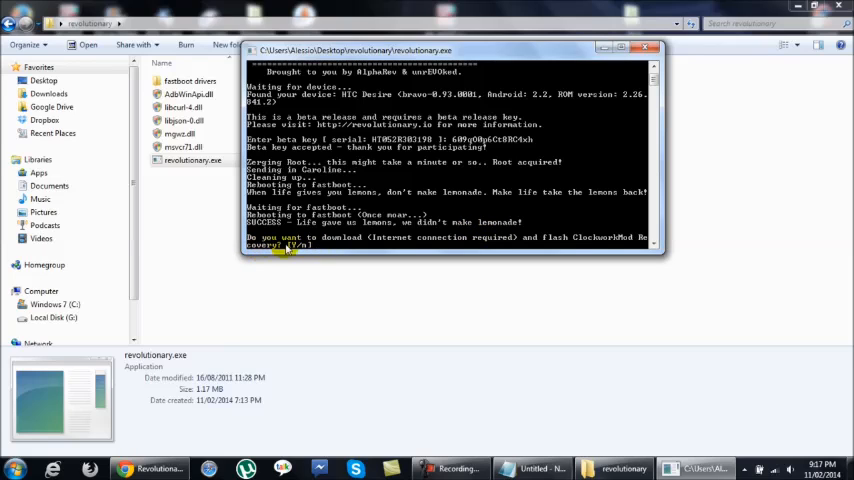
{"action": "mouse_move", "coordinate": [462, 236]}
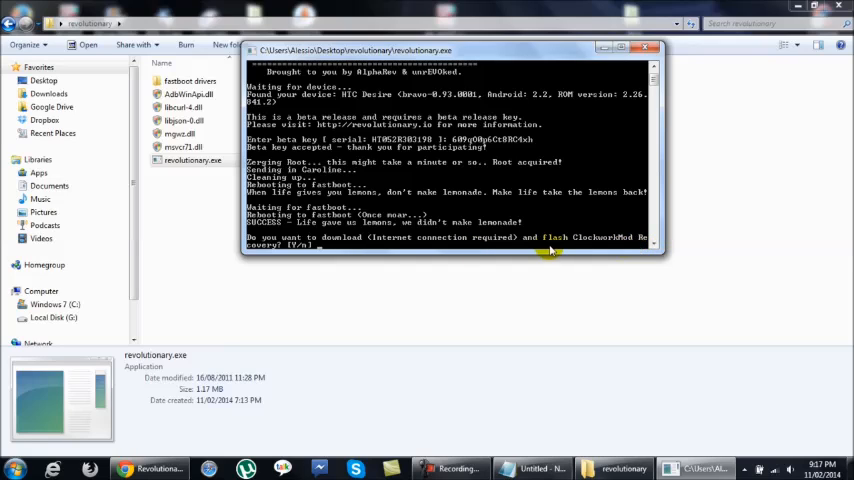
{"action": "mouse_move", "coordinate": [324, 250]}
{"action": "type", "text": "y"}
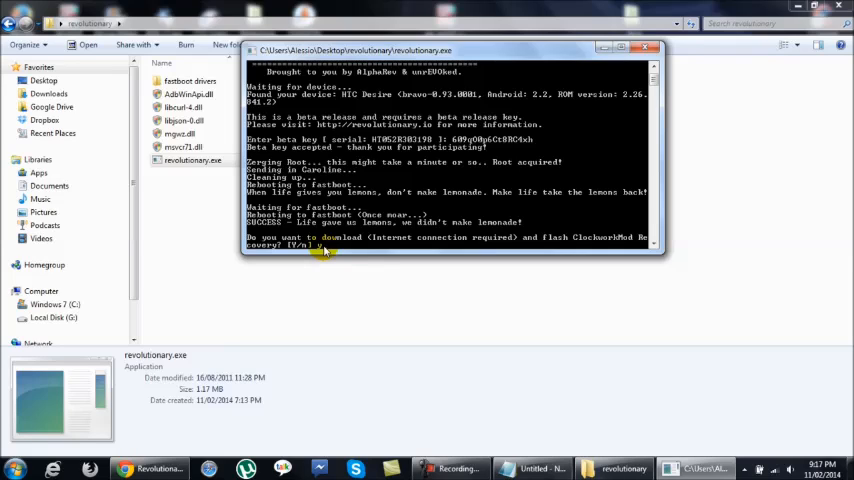
Answer Y to download and flash ClockworkMod Recovery after S-OFF succeeds.
{"action": "left_click", "coordinate": [332, 244]}
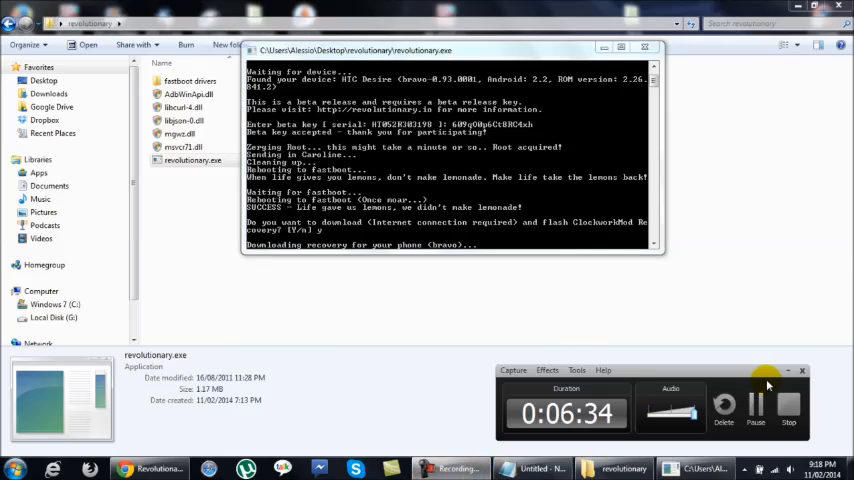
Minimize the Revolutionary command prompt, leaving the desktop visible.
{"action": "left_click", "coordinate": [658, 44]}
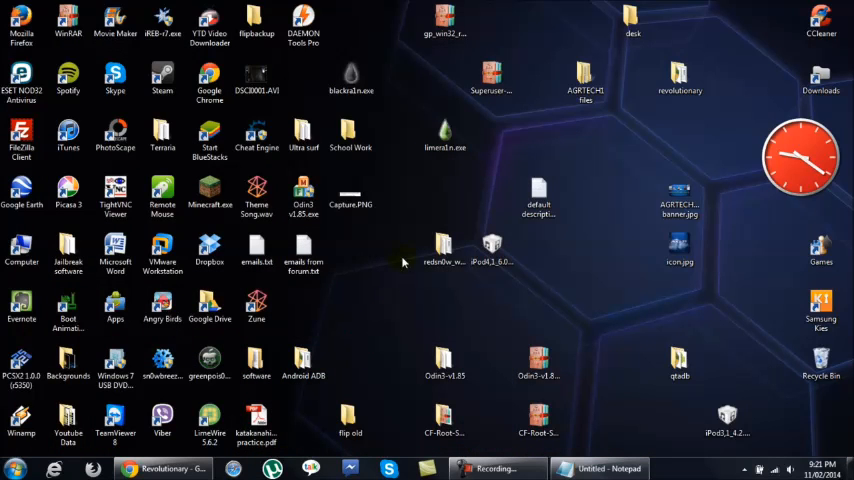
{"action": "mouse_move", "coordinate": [402, 244]}
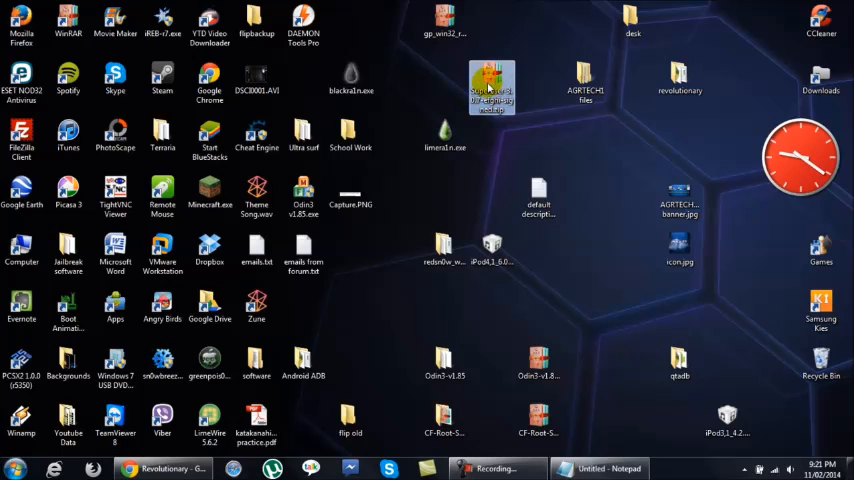
{"action": "mouse_move", "coordinate": [476, 80]}
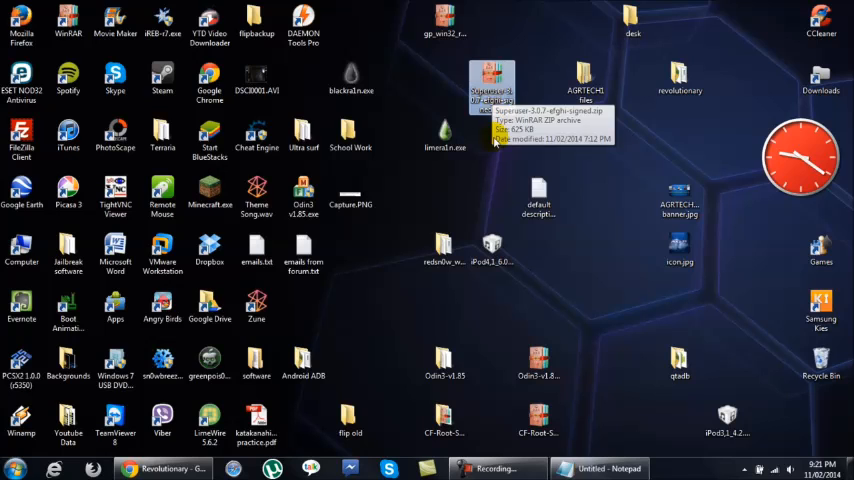
{"action": "mouse_move", "coordinate": [484, 144]}
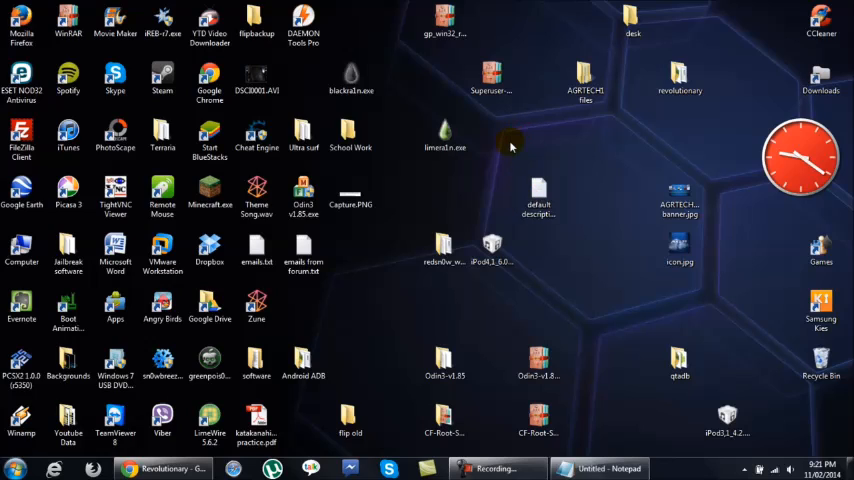
{"action": "mouse_move", "coordinate": [528, 136]}
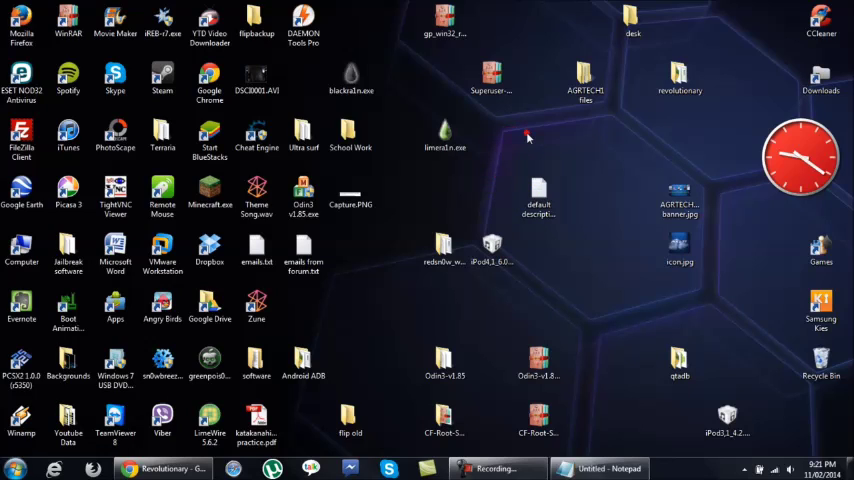